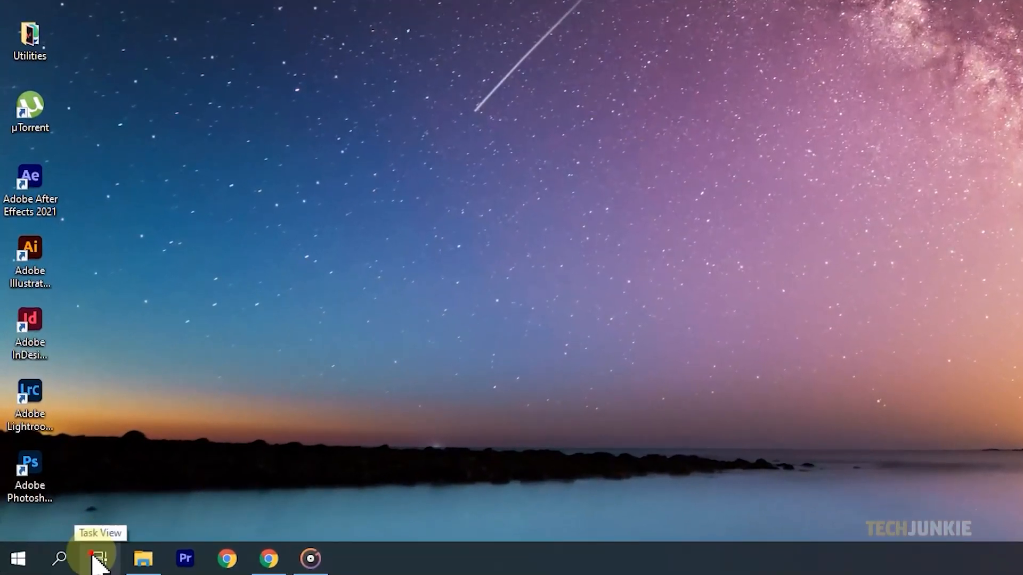
# Show the Task View overview of the open Groove Music, File Explorer and Chrome windows
pyautogui.click(99, 560)
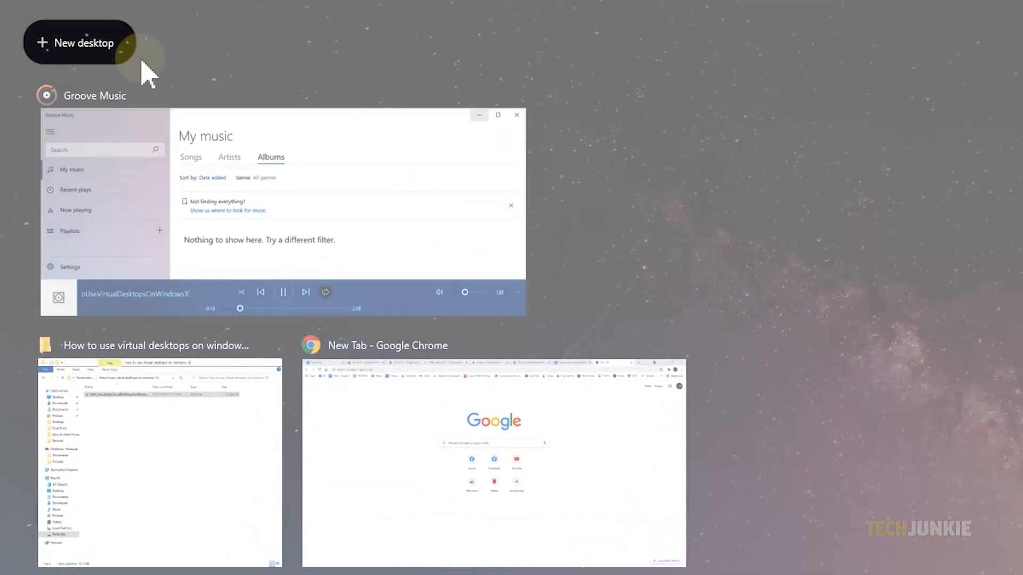
# Add a second, empty virtual desktop via '+ New desktop' and make it active
pyautogui.click(79, 43)
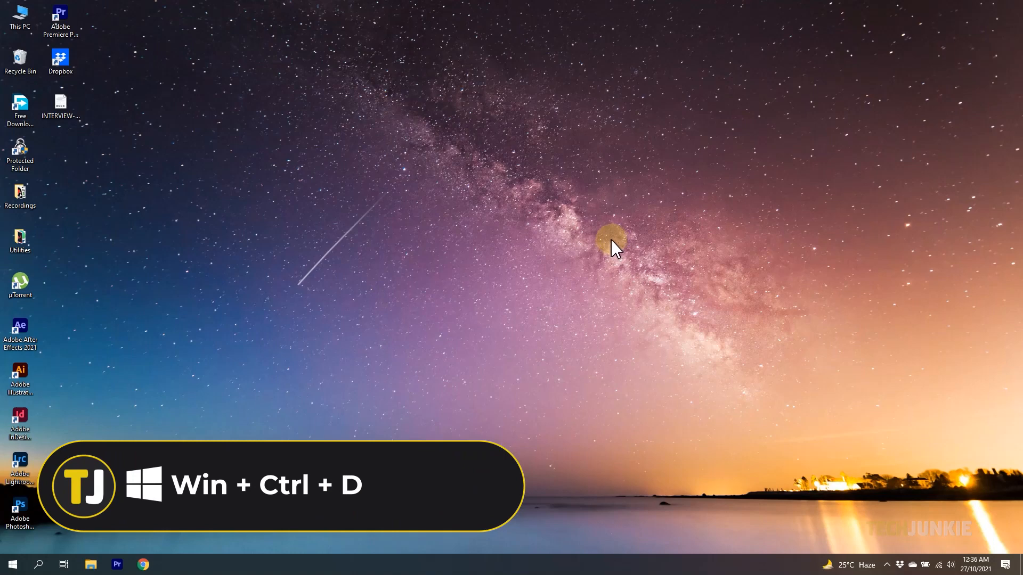
# Switch back to the original desktop running Chrome, File Explorer and Groove Music
pyautogui.press('Win+Ctrl+D')
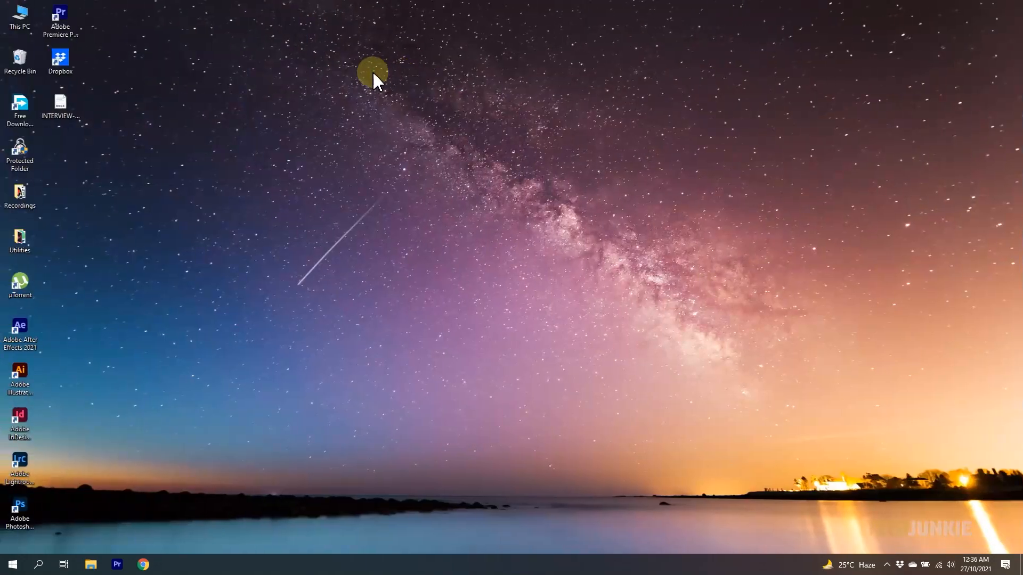
pyautogui.moveTo(605, 245)
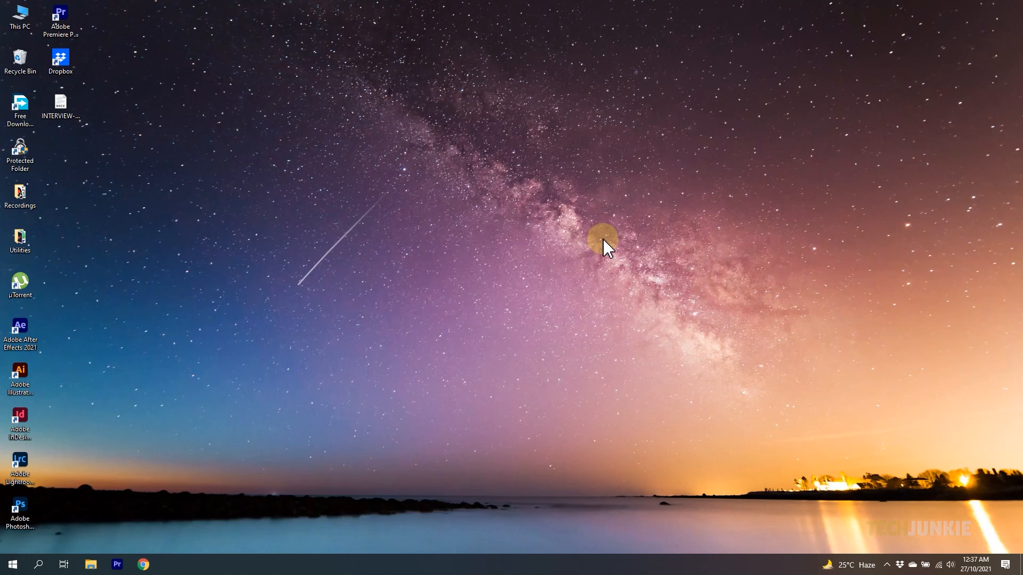
pyautogui.moveTo(597, 243)
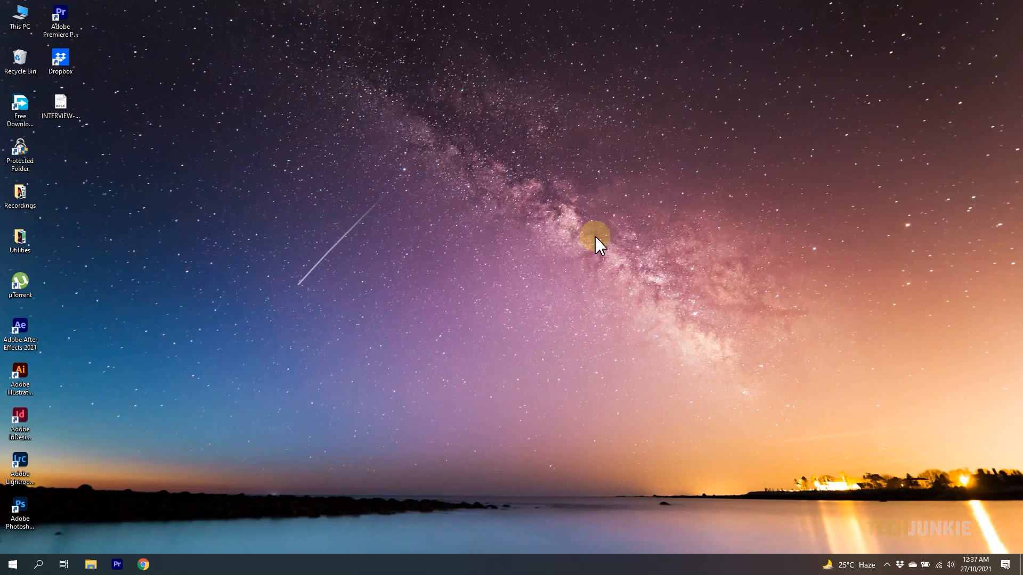
pyautogui.click(62, 565)
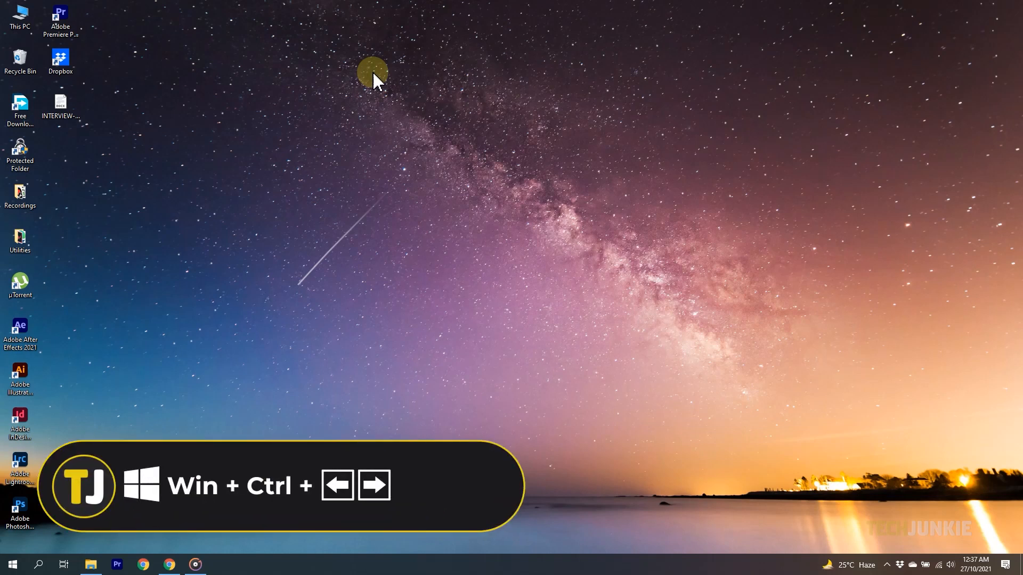
pyautogui.press('Ctrl+Win+Right')
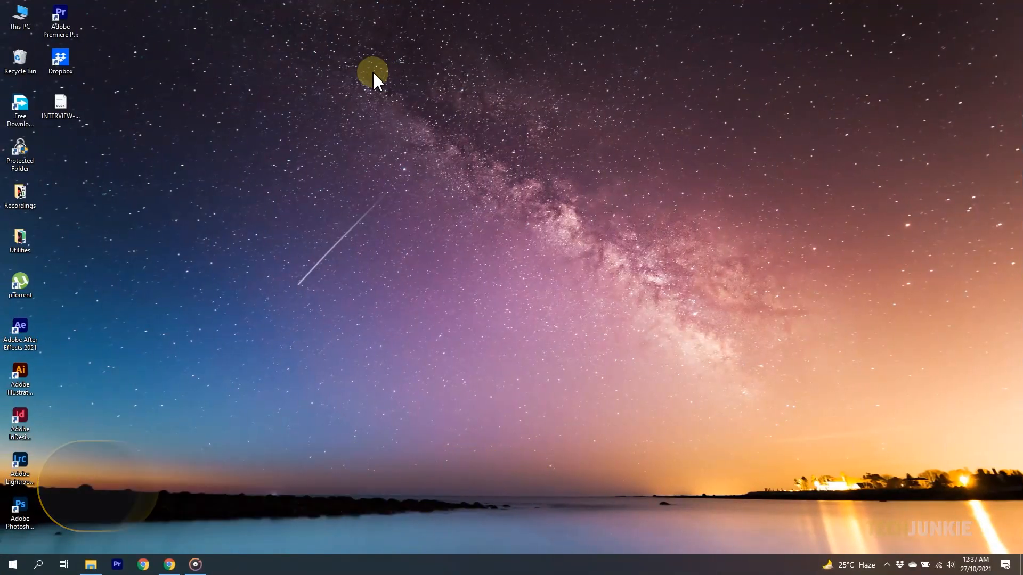
# Close Desktop 2 from Task View so only Desktop 1 remains
pyautogui.click(63, 564)
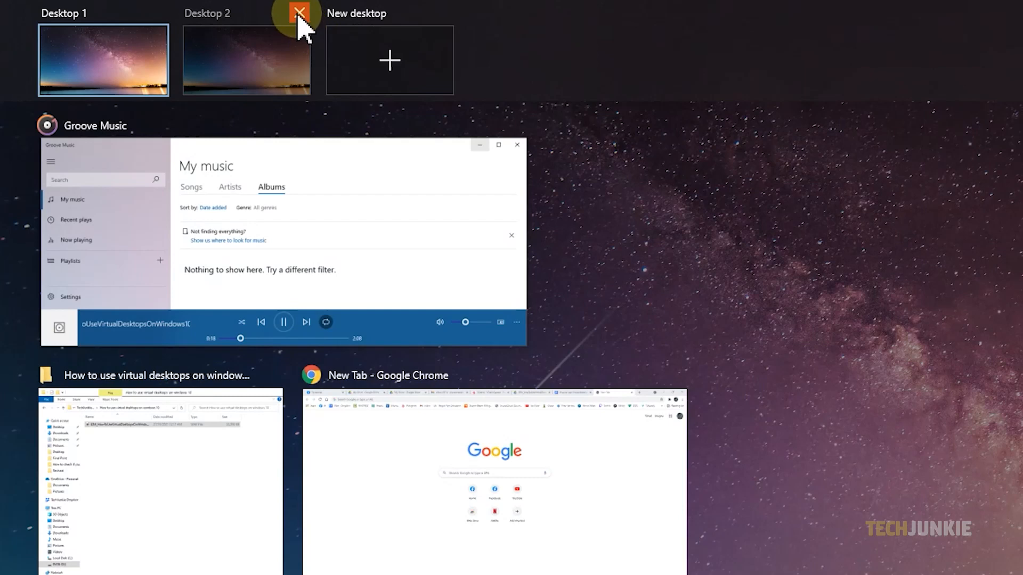
pyautogui.click(247, 59)
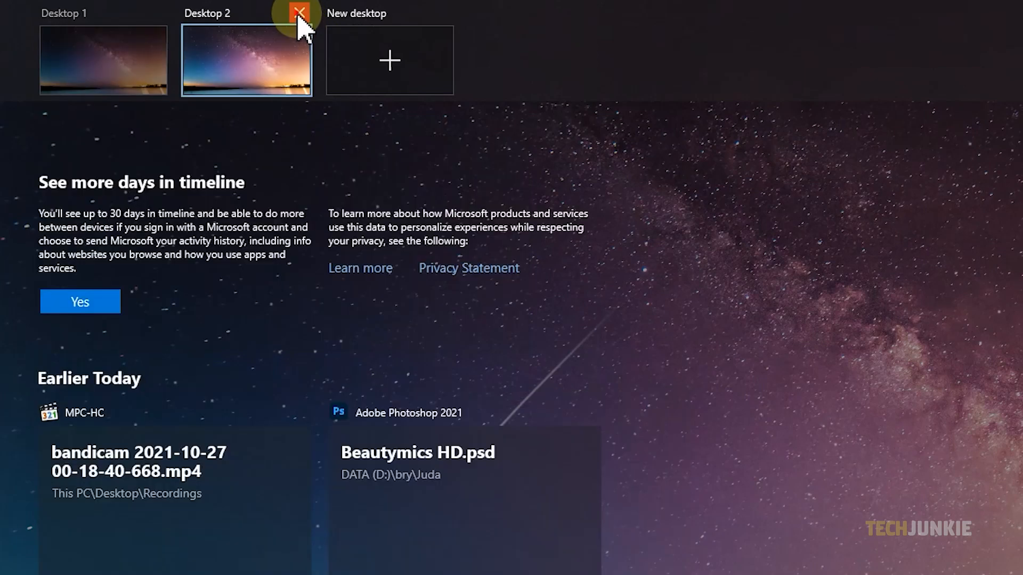